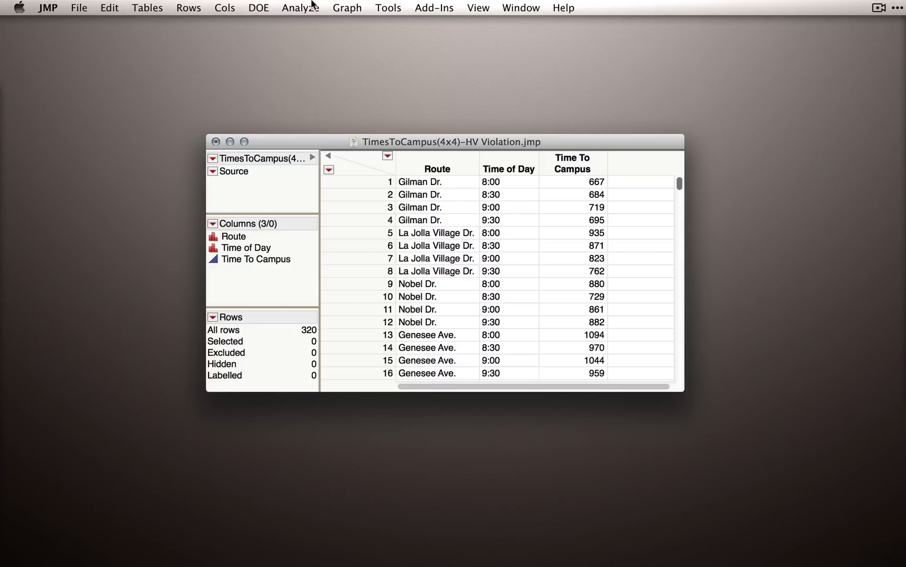
# Show the Analyze menu's Quality and Process analyses
pyautogui.click(299, 7)
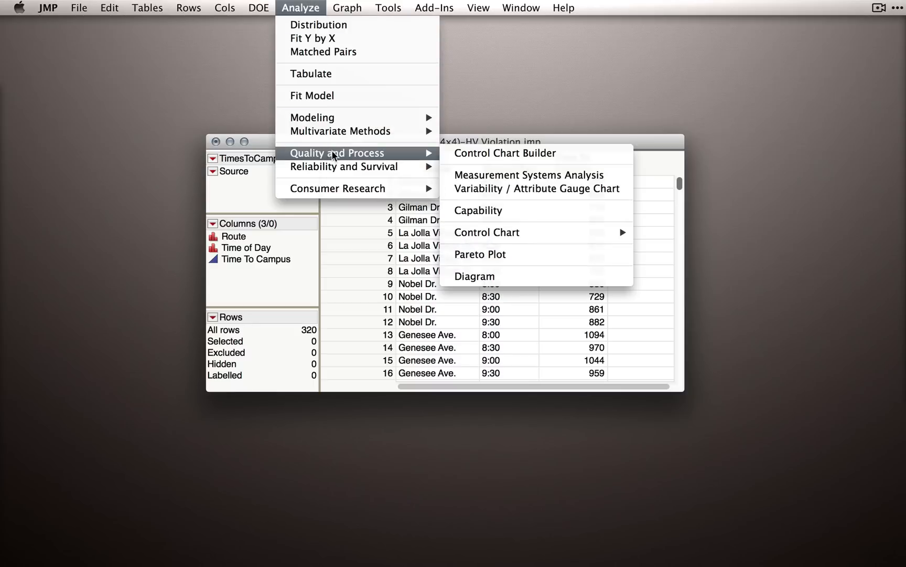
pyautogui.moveTo(576, 200)
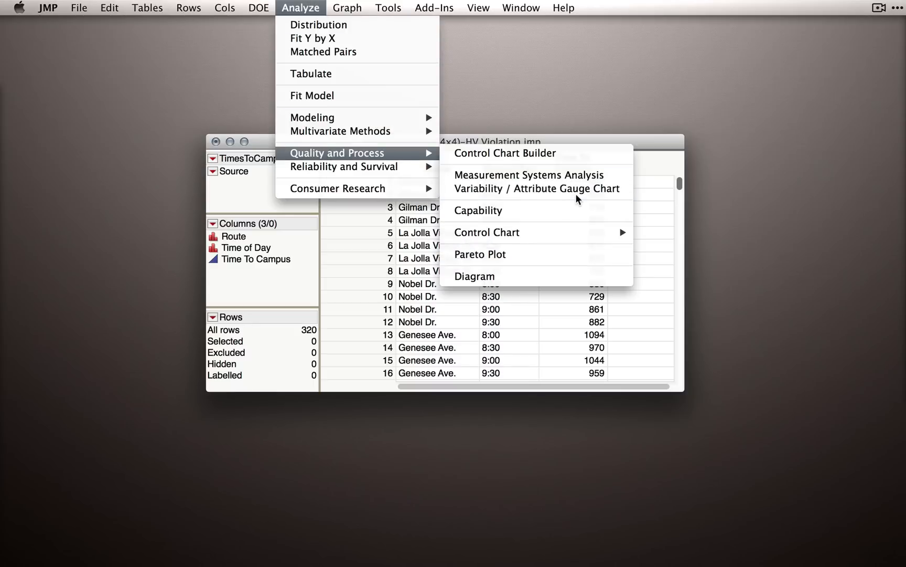
# Launch Variability / Attribute Gauge Chart with Time To Campus as Y, Route and Time of Day as X grouping, model type undecided
pyautogui.click(534, 188)
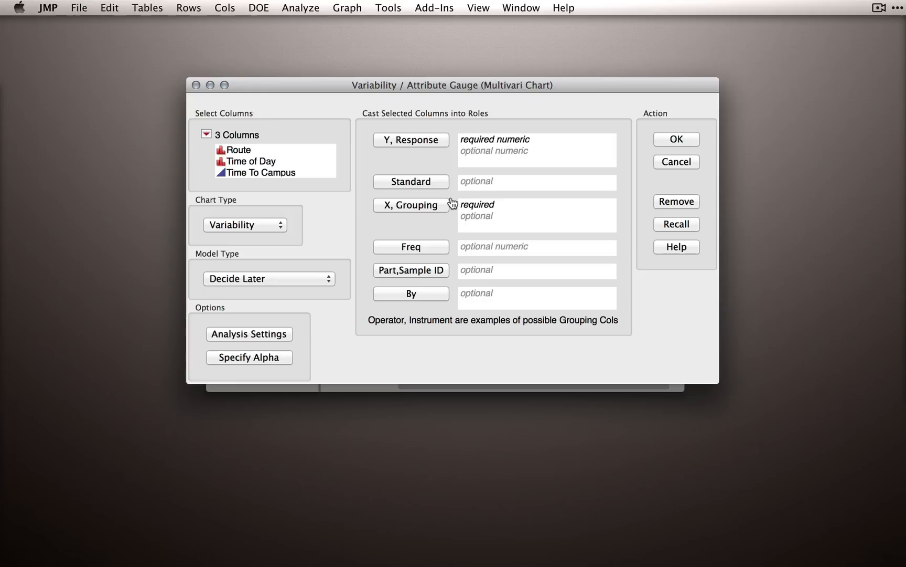
pyautogui.moveTo(468, 198)
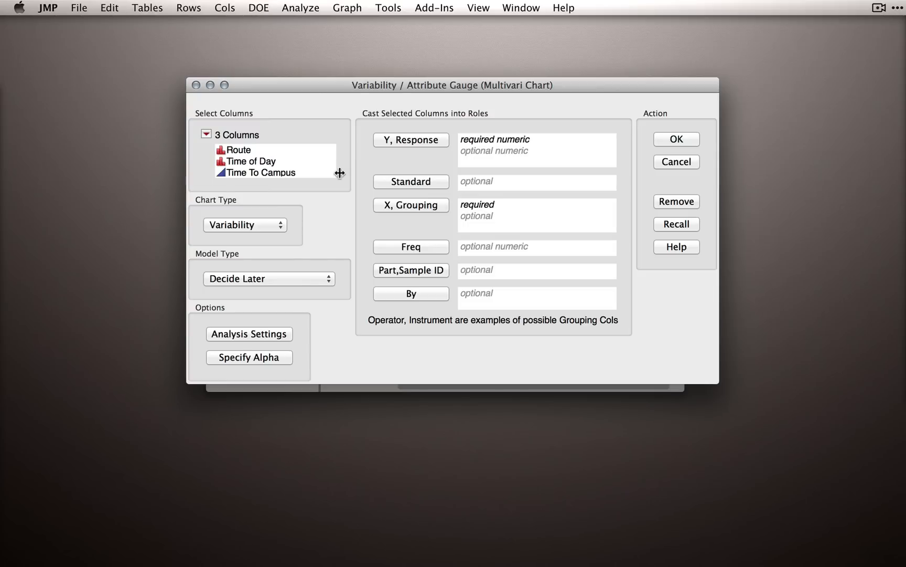
pyautogui.click(411, 139)
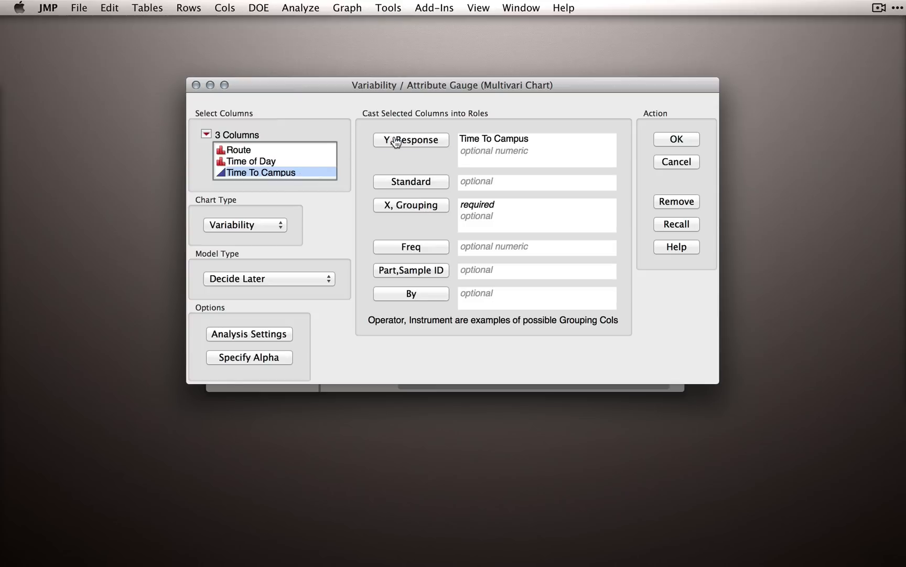
pyautogui.click(247, 161)
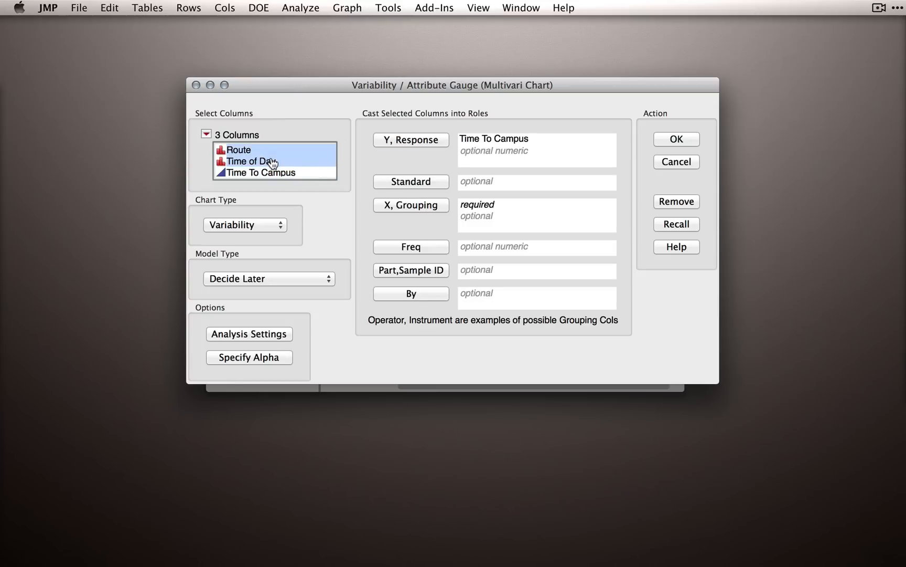
pyautogui.click(410, 206)
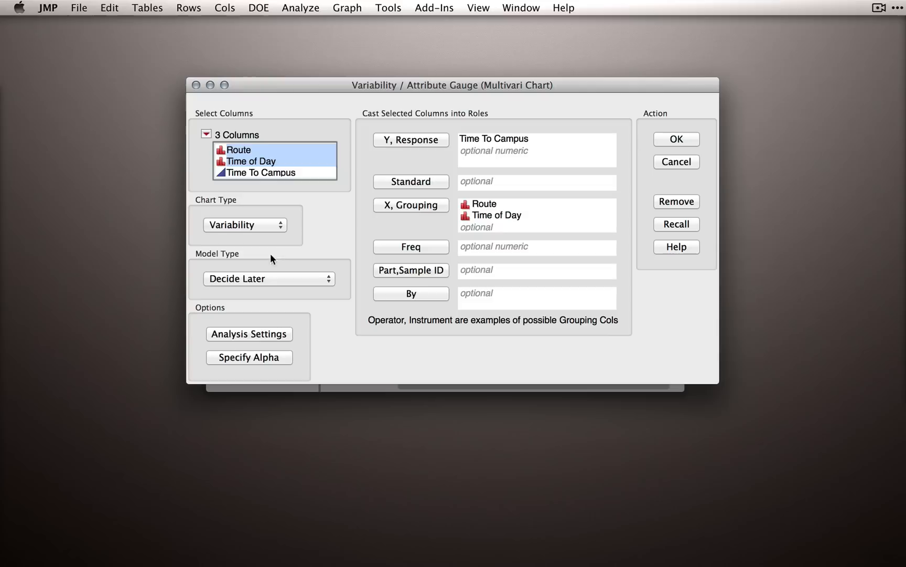
pyautogui.click(269, 278)
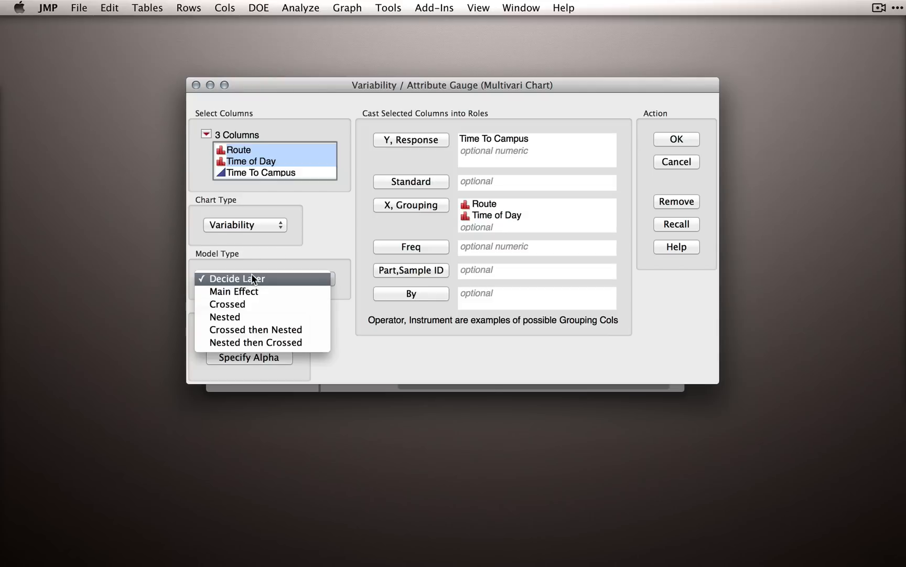
pyautogui.moveTo(263, 305)
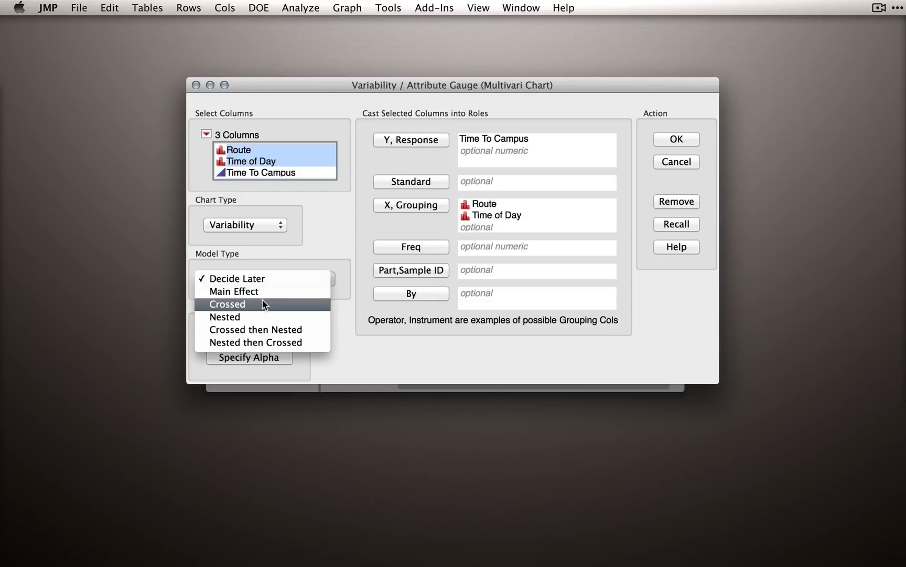
pyautogui.moveTo(248, 278)
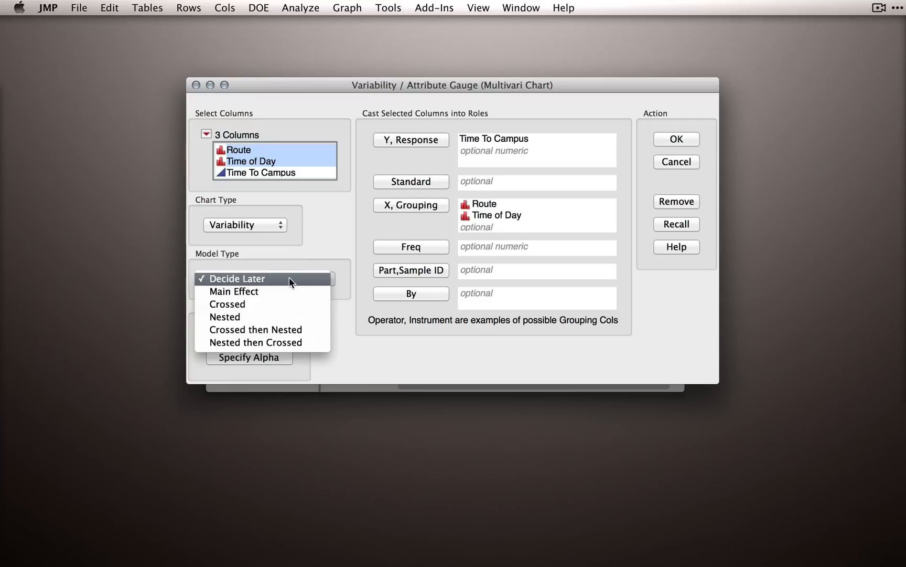
pyautogui.click(236, 278)
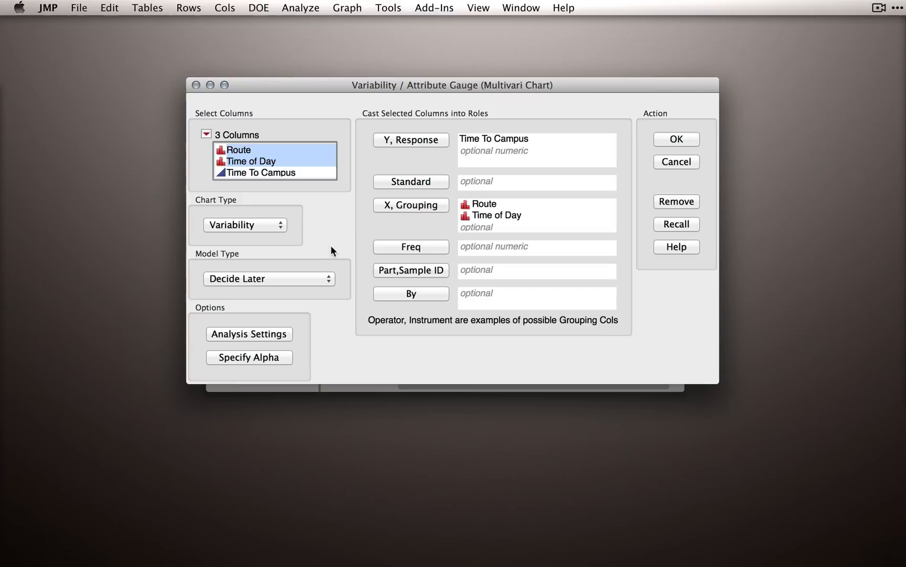
# Run the setup to produce the variability and standard deviation charts
pyautogui.click(676, 139)
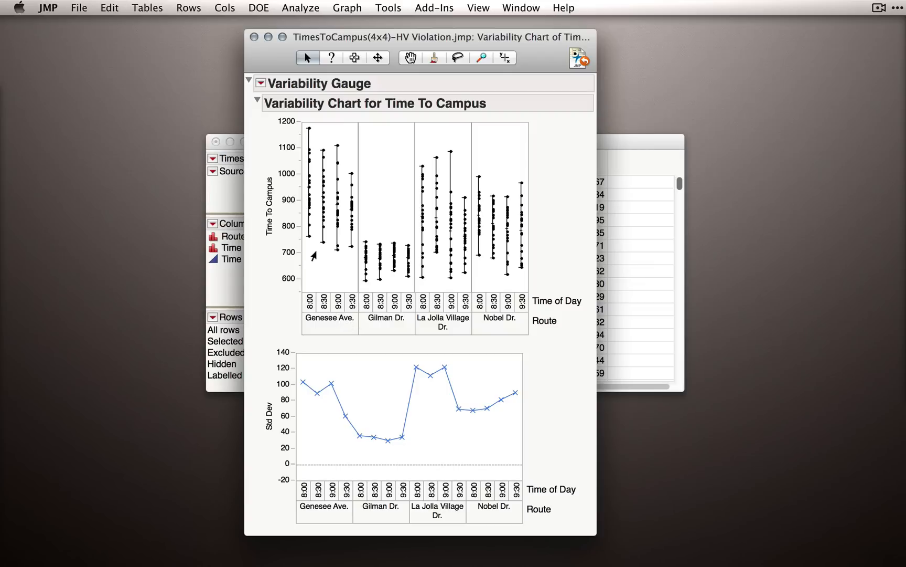
pyautogui.moveTo(364, 248)
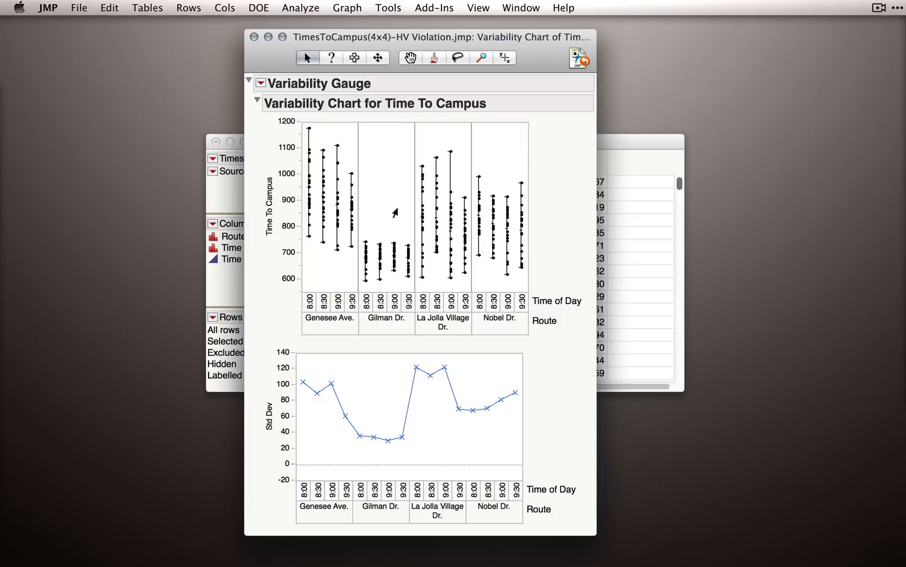
pyautogui.moveTo(331, 431)
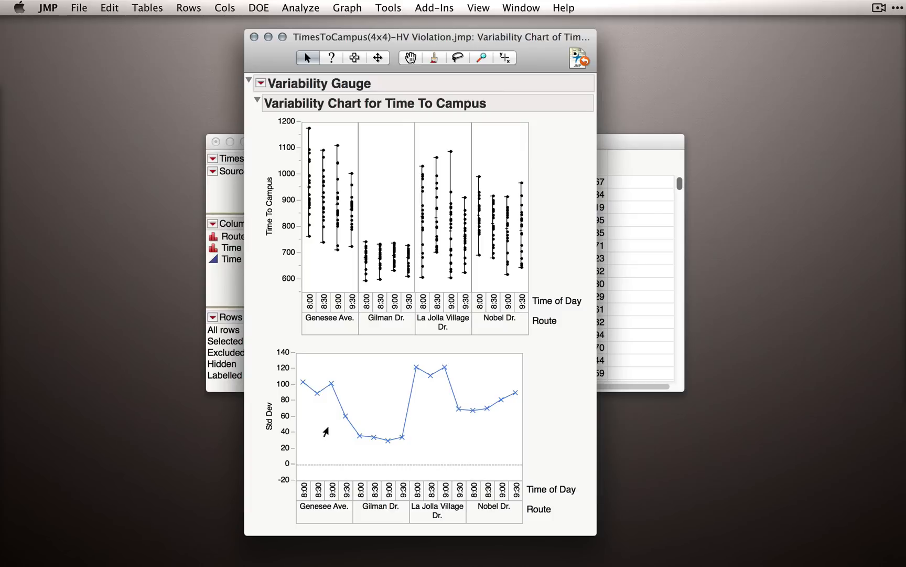
pyautogui.moveTo(443, 450)
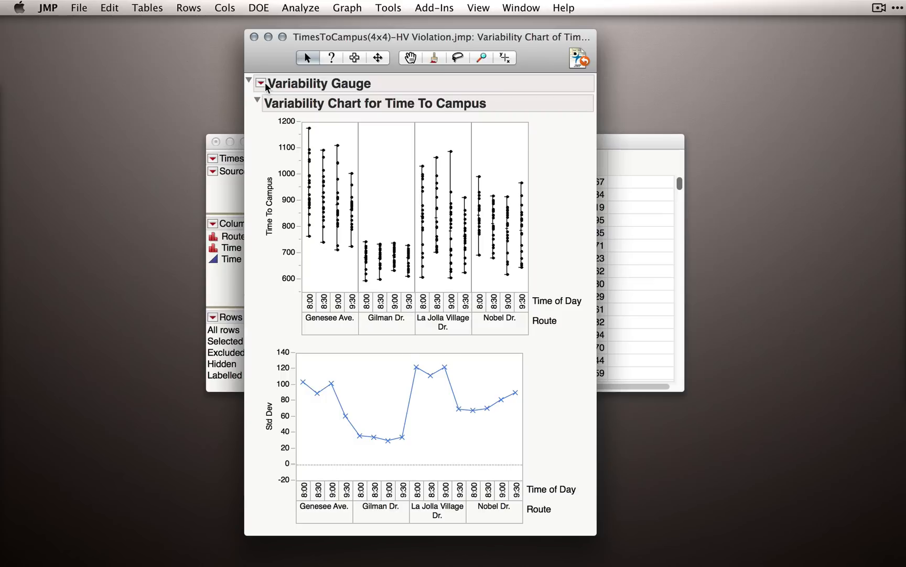
# Add Heterogeneity of Variance Tests with the Crossed model from the Variability Gauge red triangle
pyautogui.click(261, 83)
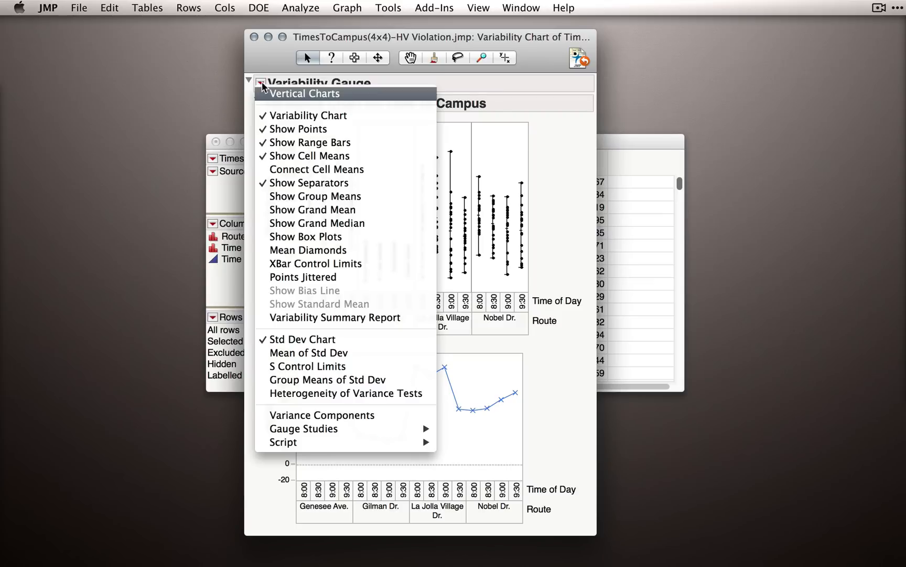
pyautogui.moveTo(344, 393)
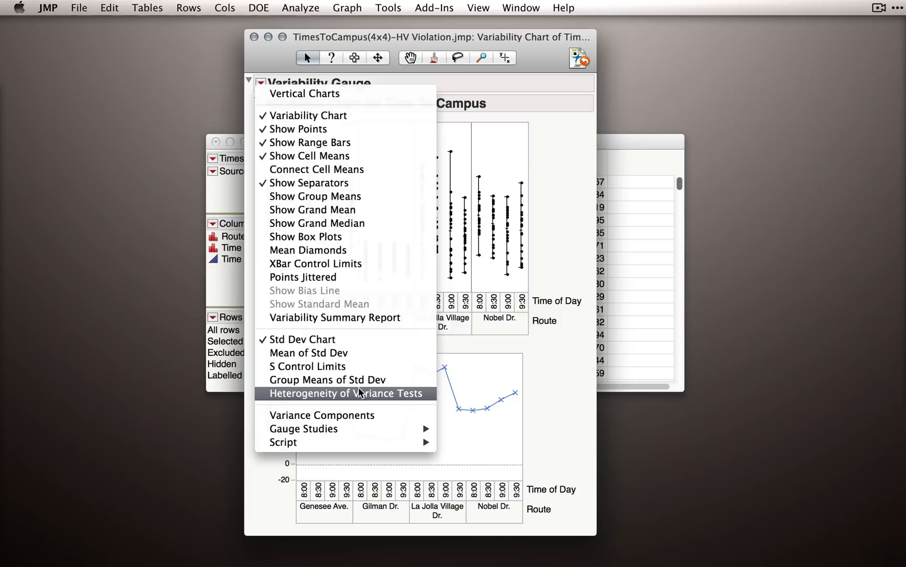
pyautogui.click(342, 393)
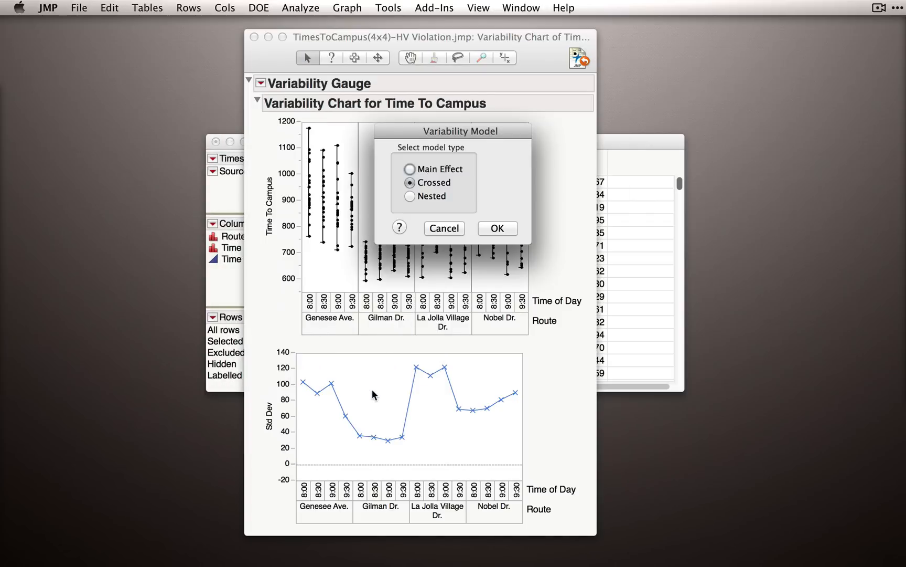
pyautogui.moveTo(423, 193)
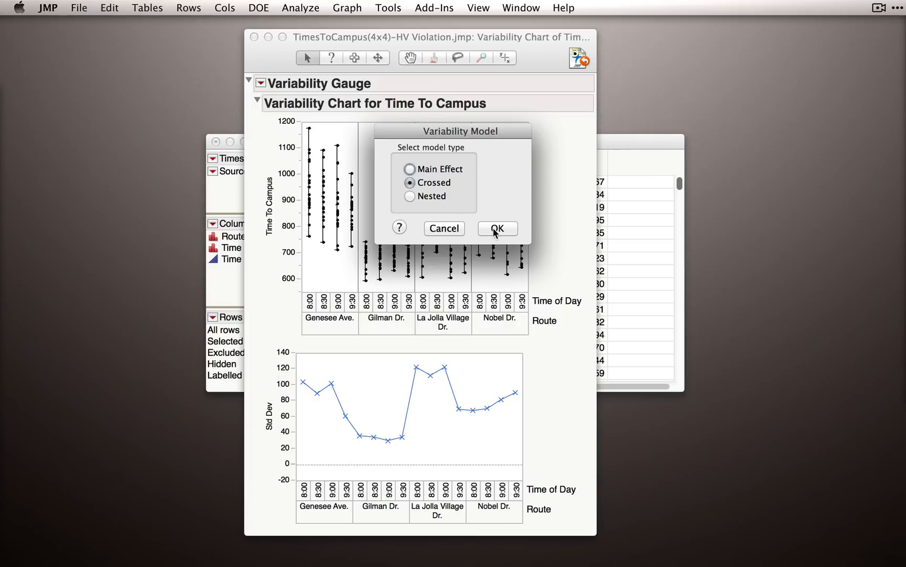
pyautogui.click(497, 228)
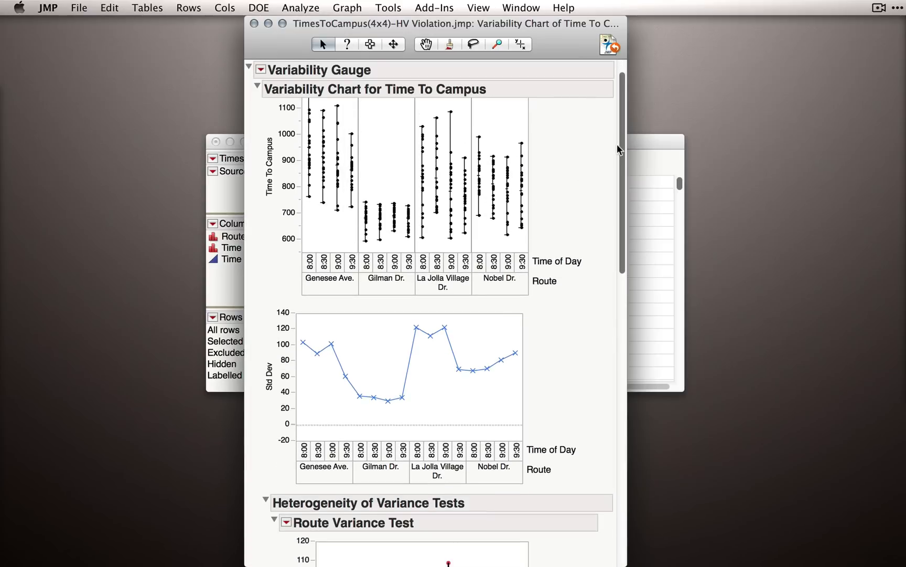
pyautogui.scroll(-3)
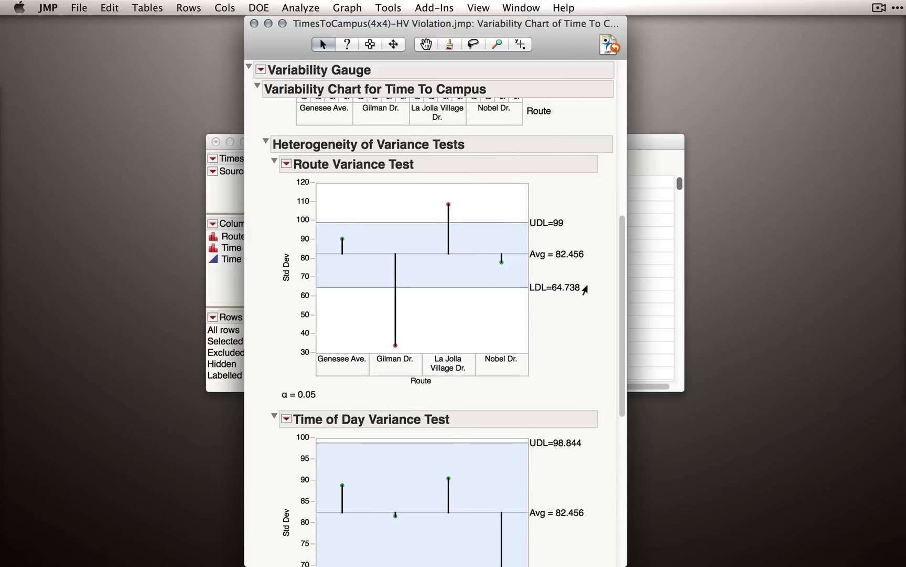
pyautogui.moveTo(433, 397)
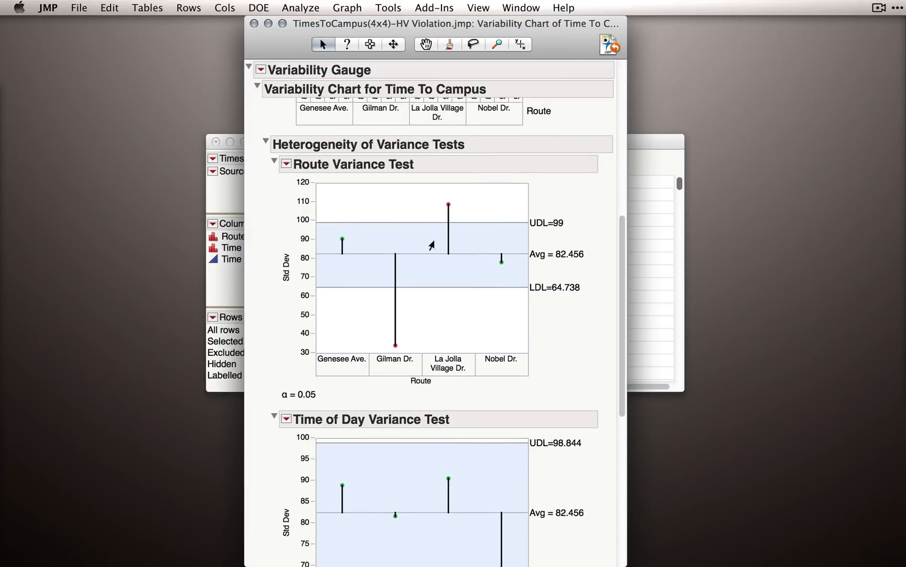
pyautogui.moveTo(390, 269)
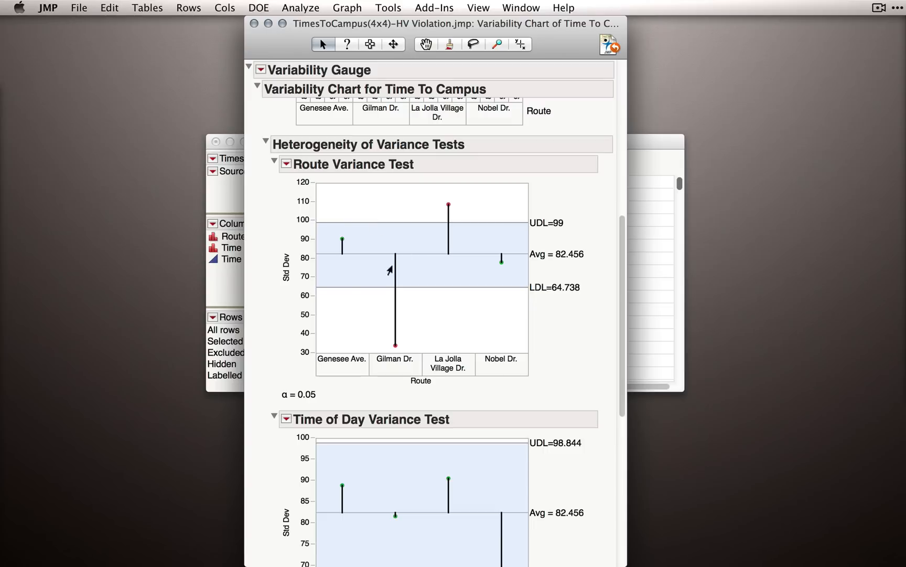
pyautogui.moveTo(438, 269)
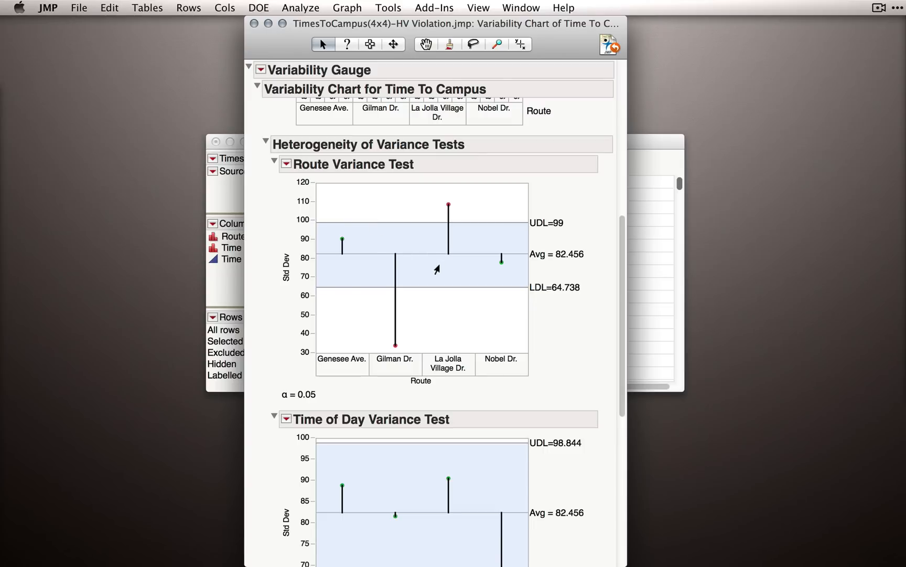
pyautogui.moveTo(467, 209)
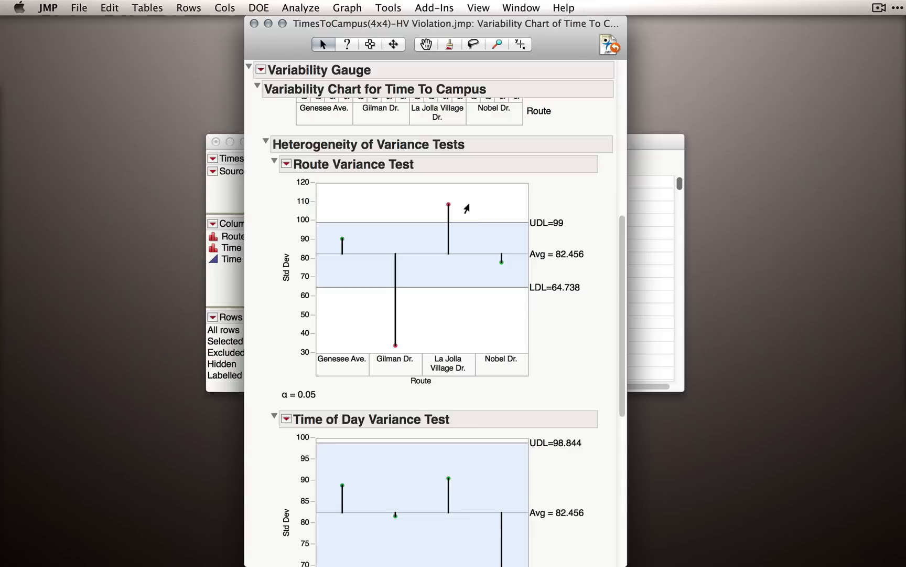
pyautogui.moveTo(531, 301)
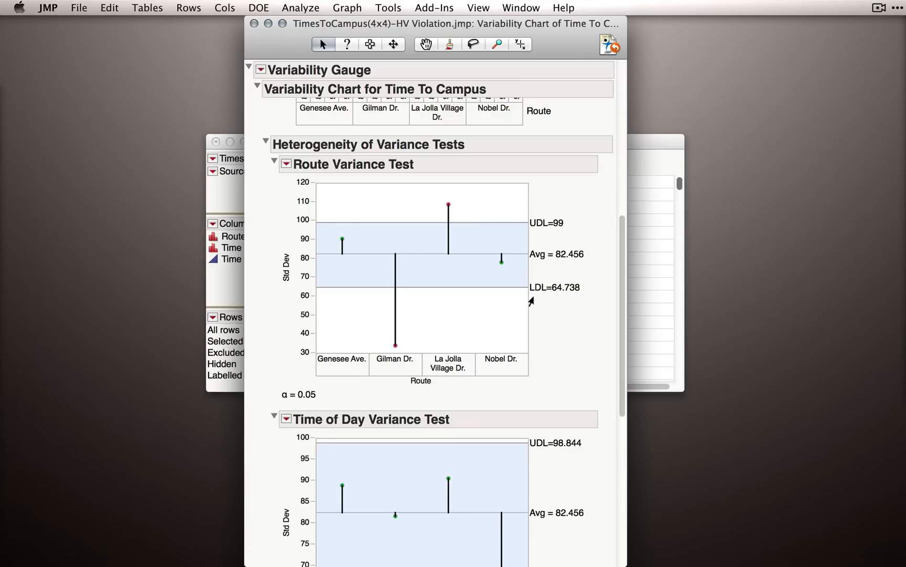
pyautogui.moveTo(484, 299)
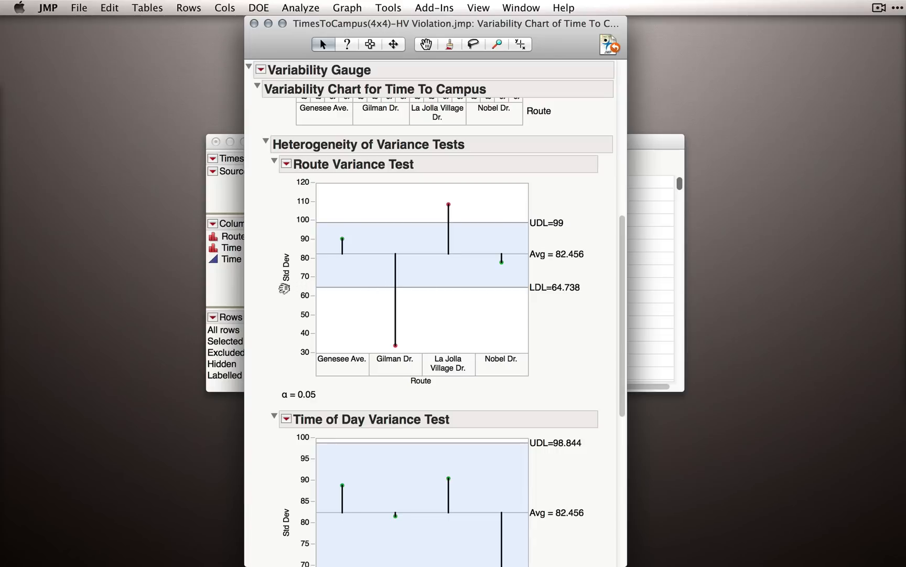
pyautogui.moveTo(316, 161)
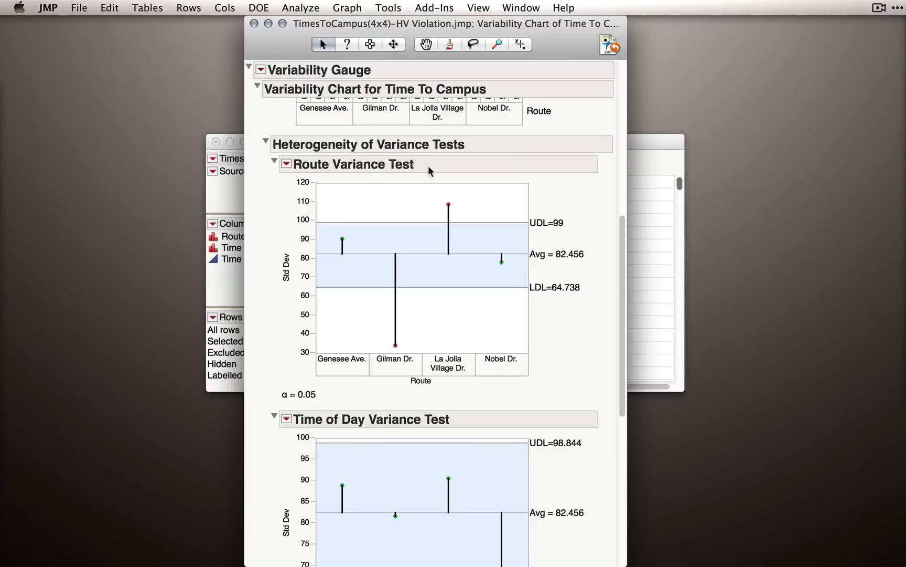
pyautogui.moveTo(486, 201)
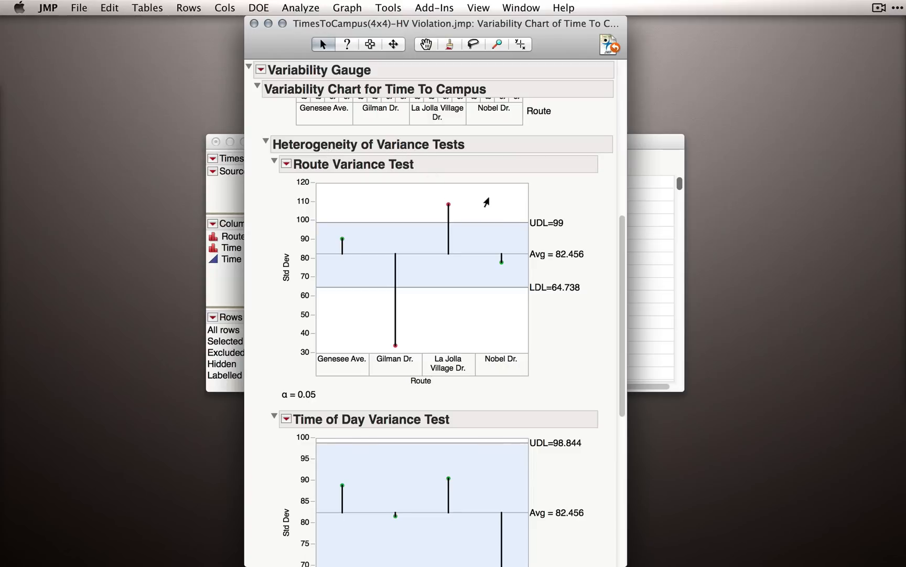
pyautogui.moveTo(452, 254)
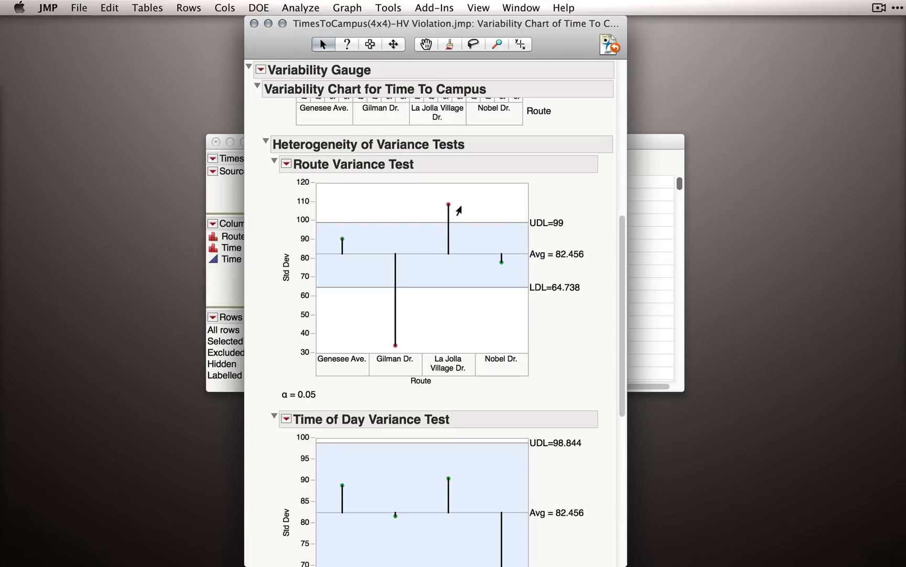
pyautogui.moveTo(609, 316)
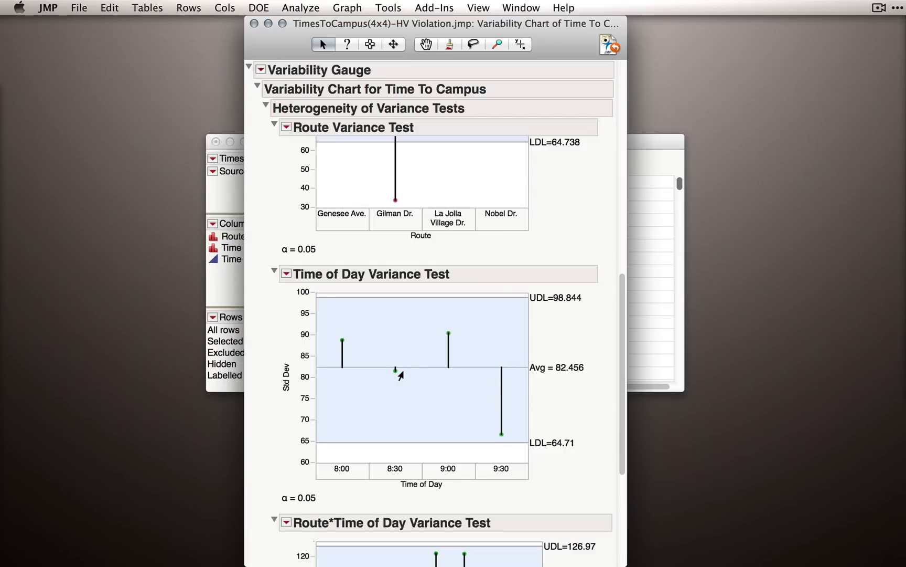
pyautogui.moveTo(402, 384)
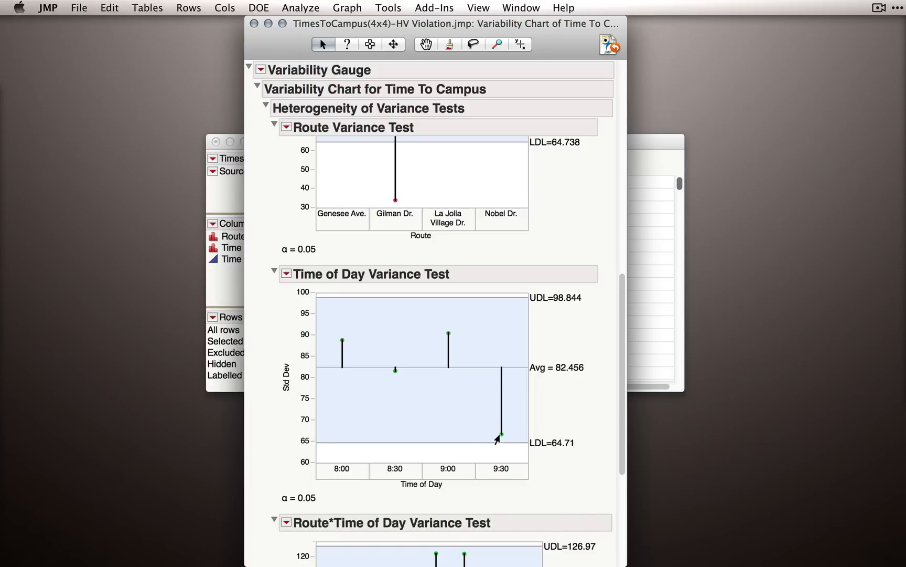
pyautogui.moveTo(501, 451)
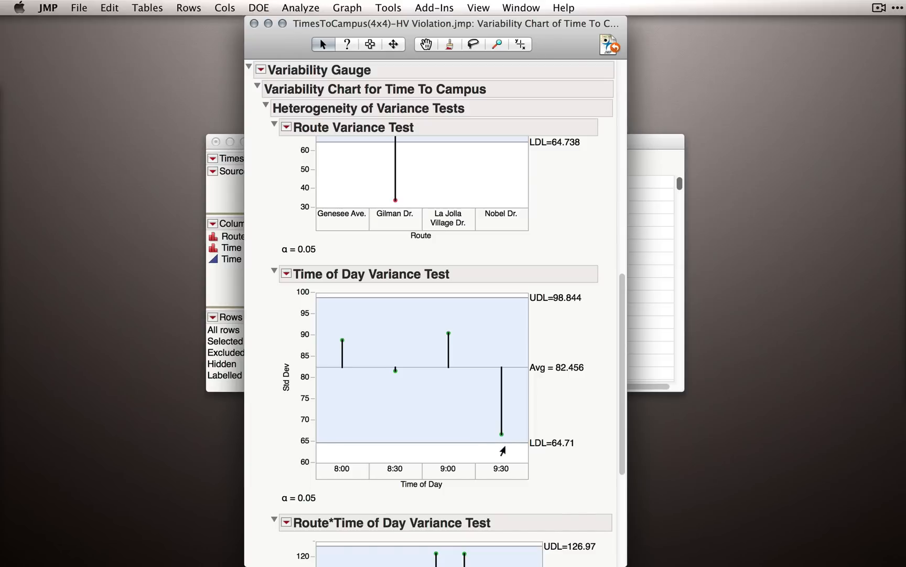
pyautogui.moveTo(411, 383)
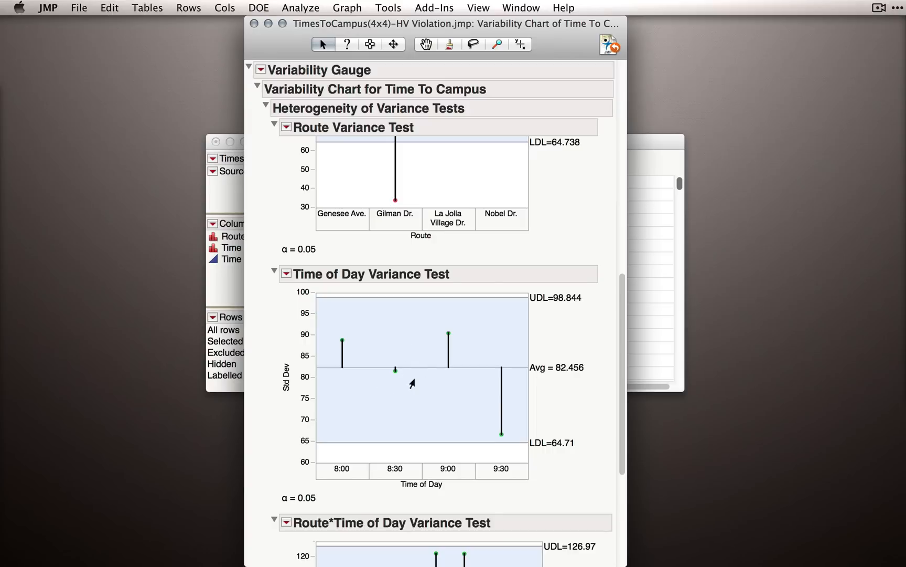
pyautogui.moveTo(421, 396)
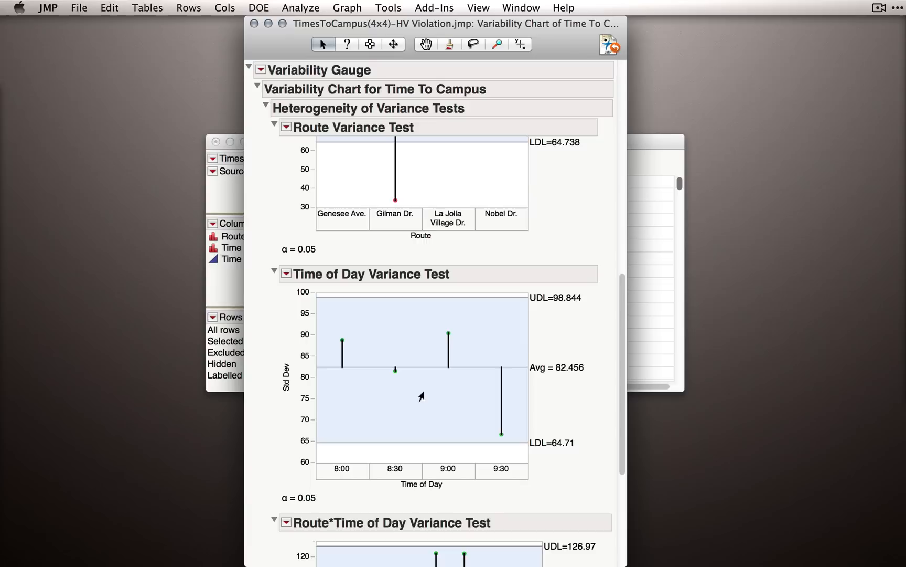
pyautogui.moveTo(391, 320)
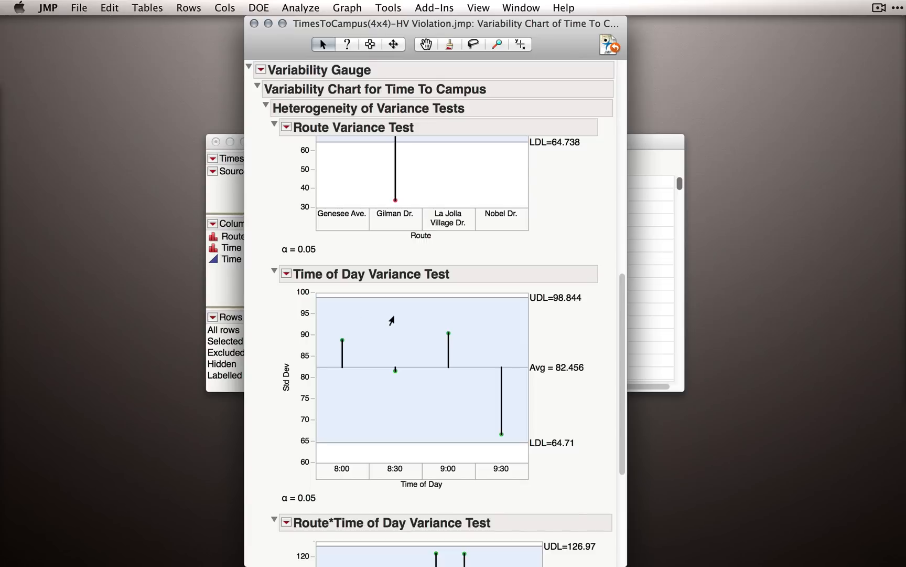
pyautogui.moveTo(619, 291)
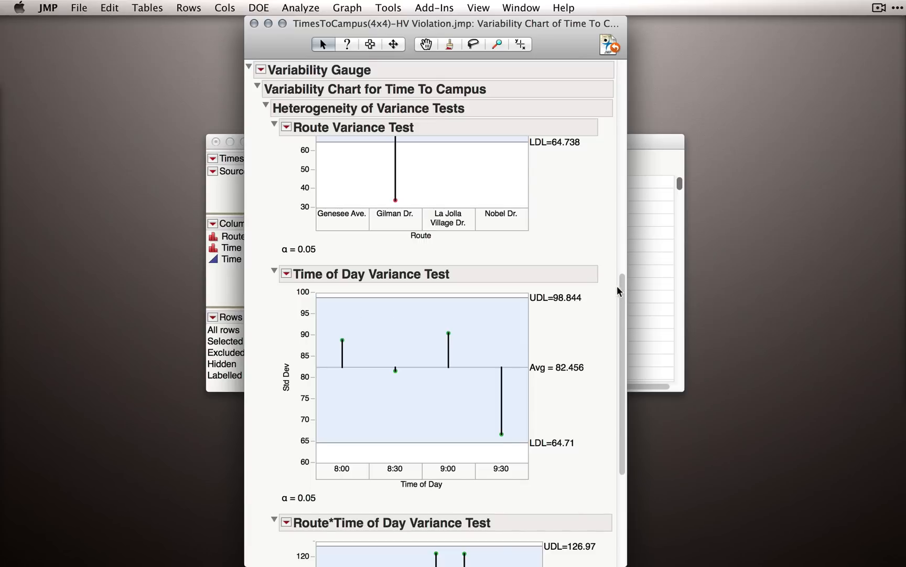
pyautogui.scroll(-3)
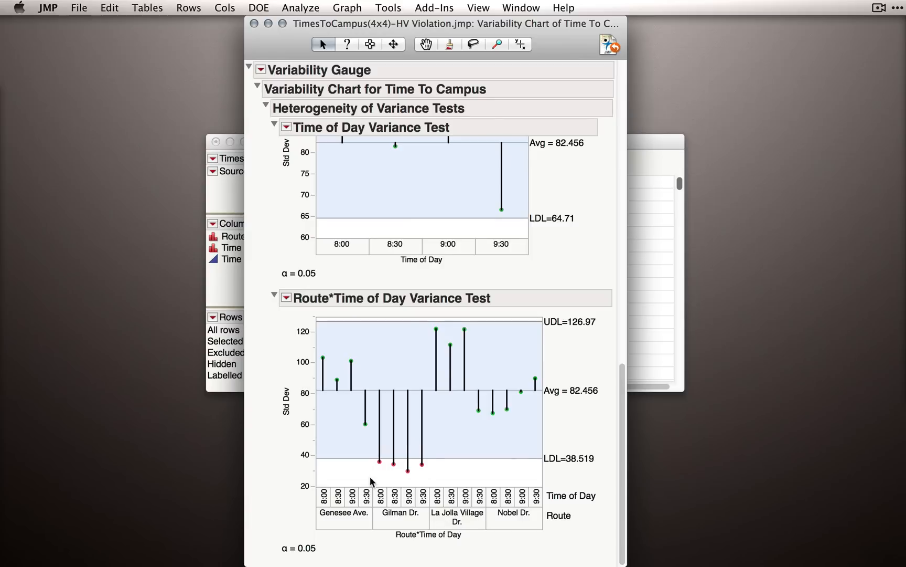
pyautogui.moveTo(370, 482)
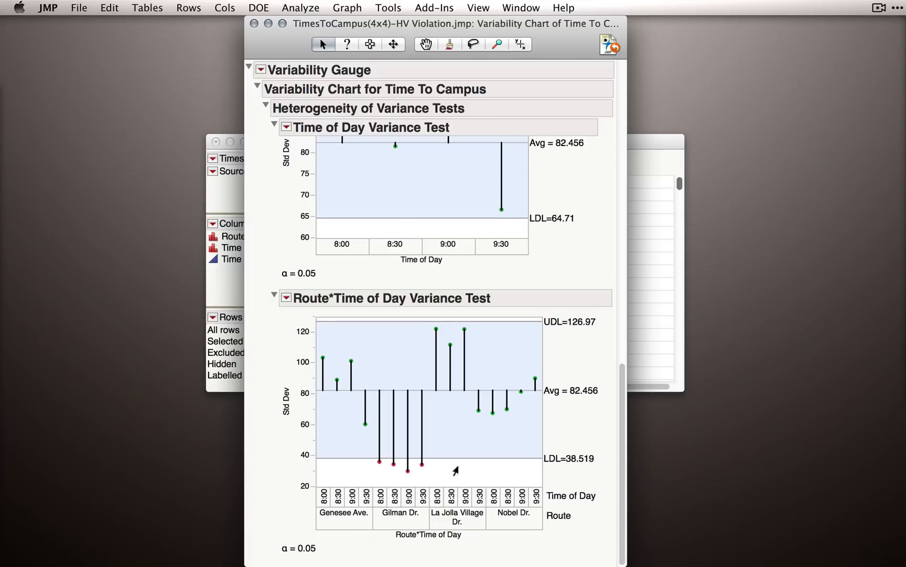
pyautogui.scroll(-3)
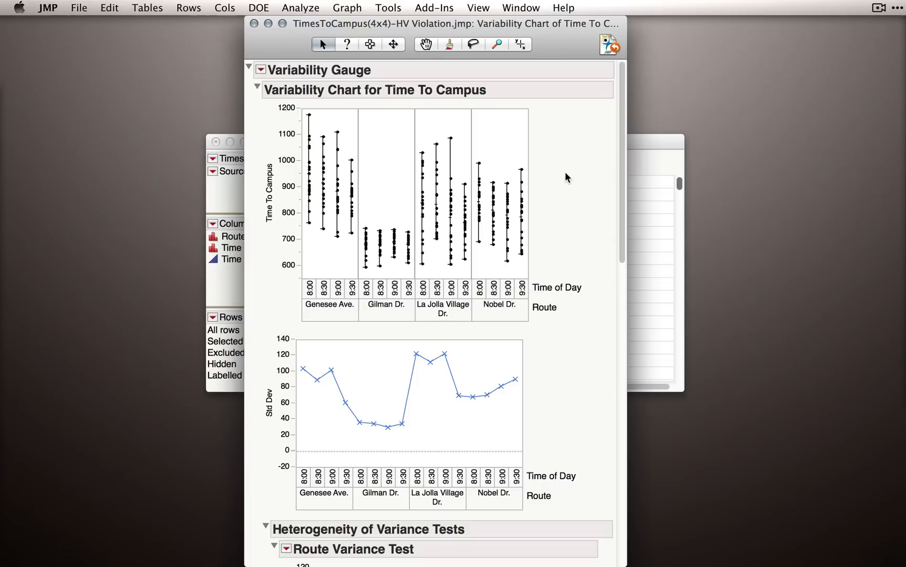
pyautogui.moveTo(387, 242)
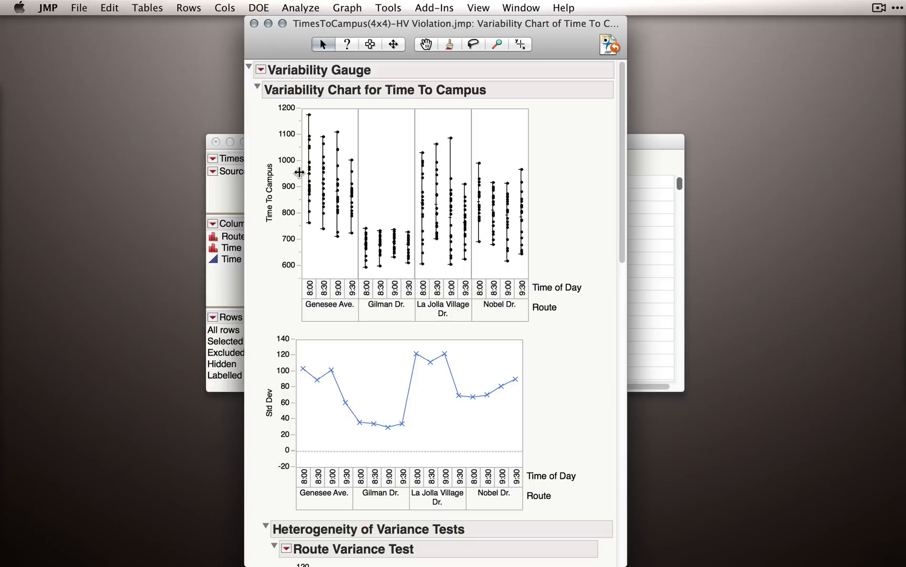
pyautogui.moveTo(392, 165)
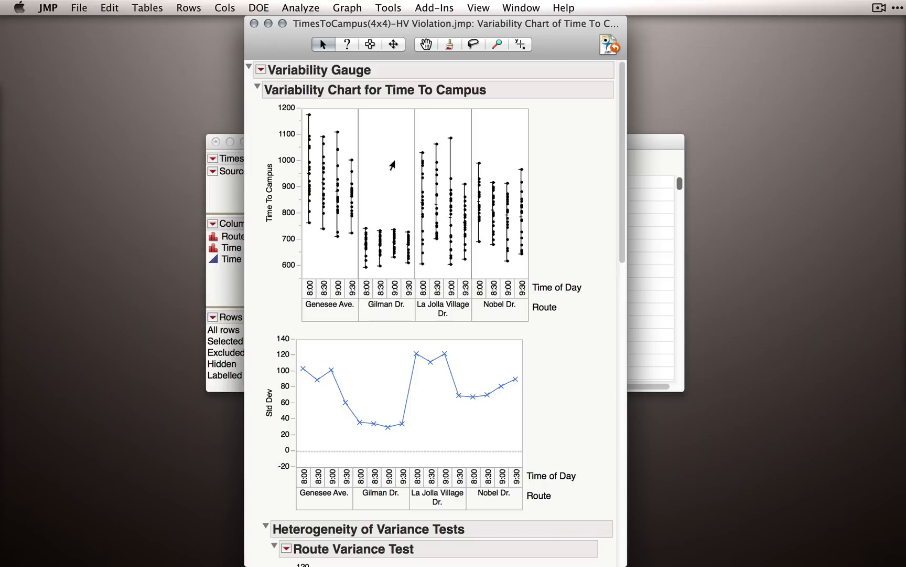